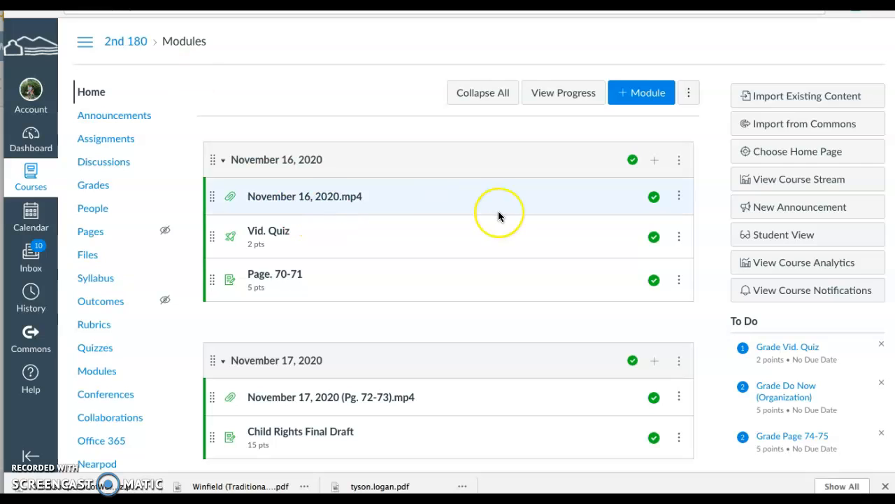
pyautogui.moveTo(500, 212)
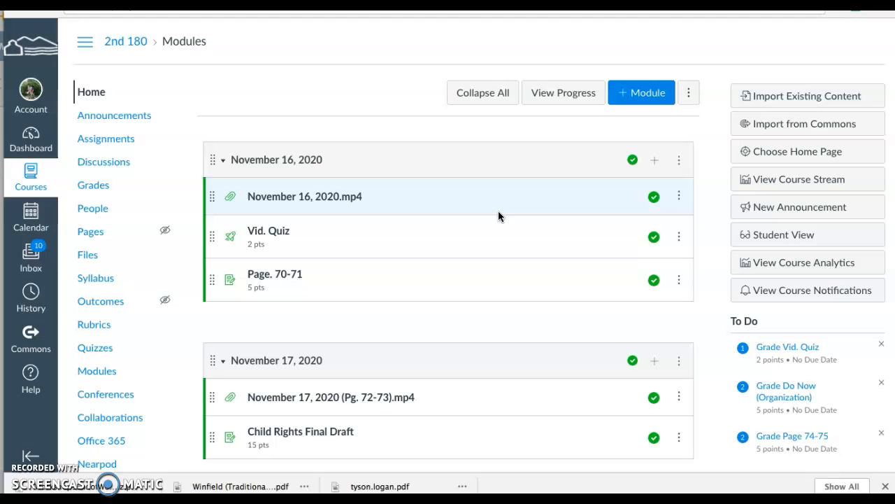
# - Create a new empty module named 'November 19, 2020' below the November 18 module
pyautogui.click(641, 92)
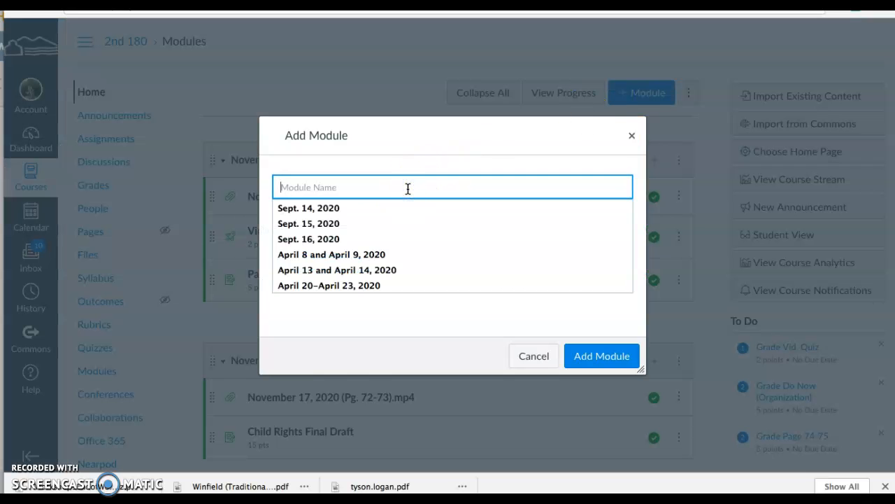
pyautogui.write('Novembe')
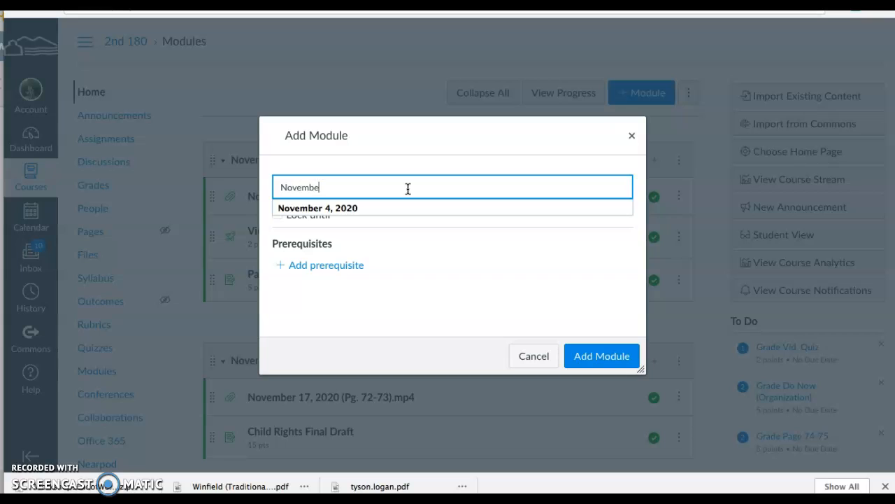
pyautogui.write('r')
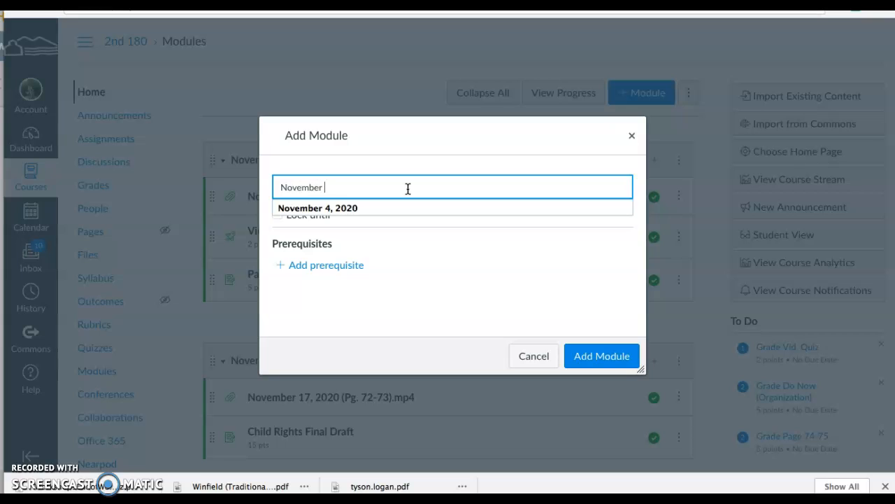
pyautogui.write('19')
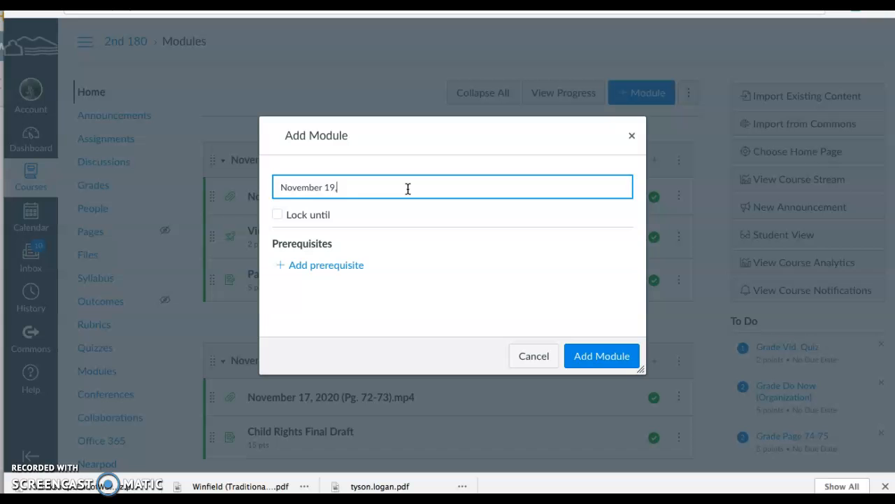
pyautogui.write(', 2020')
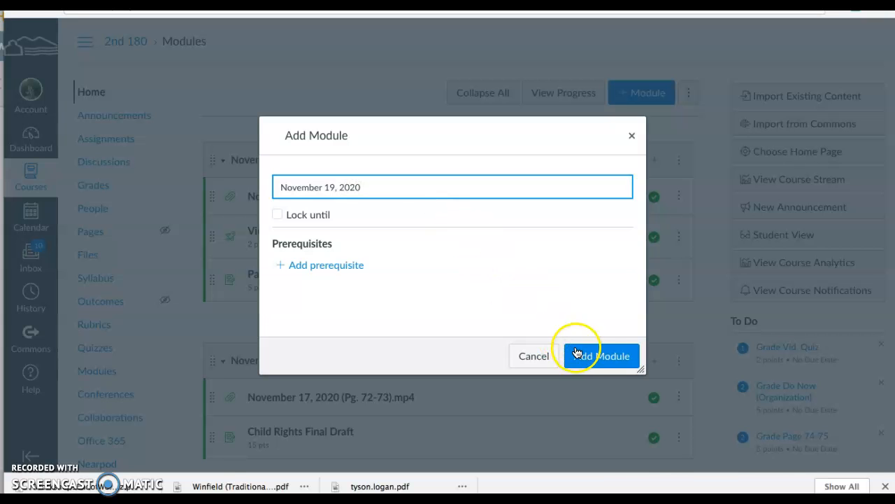
pyautogui.click(600, 355)
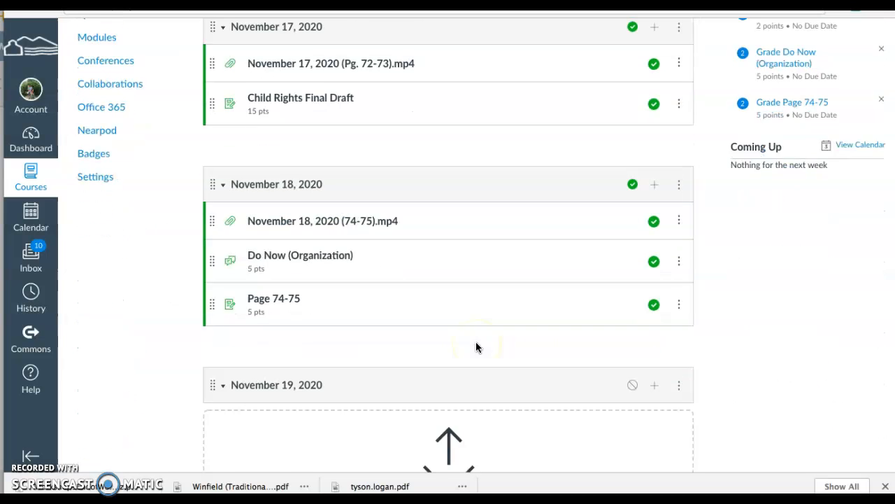
pyautogui.scroll(-3)
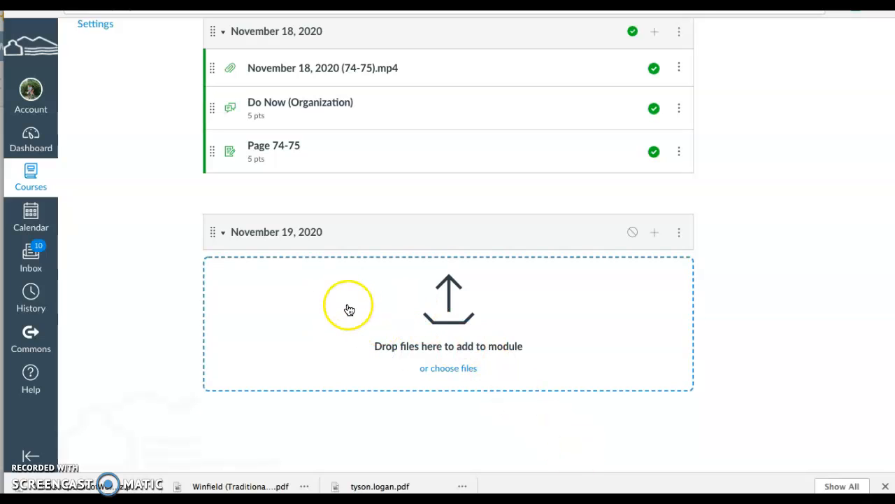
pyautogui.moveTo(302, 324)
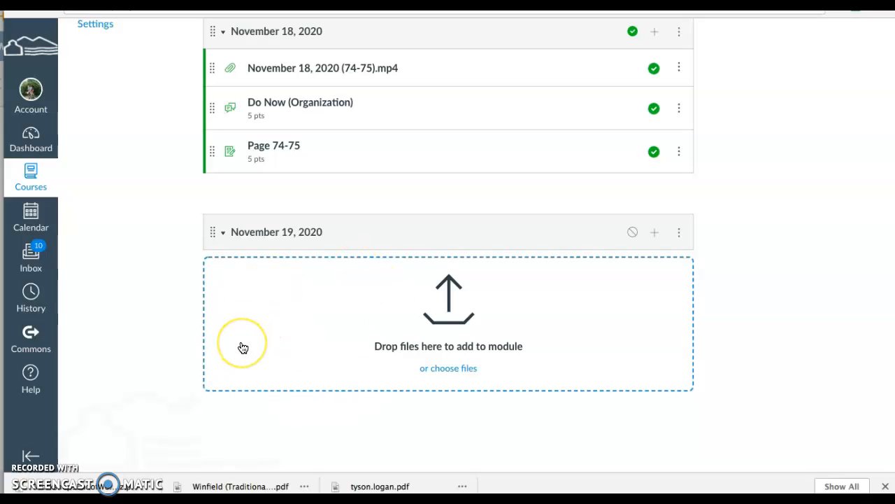
pyautogui.moveTo(243, 346)
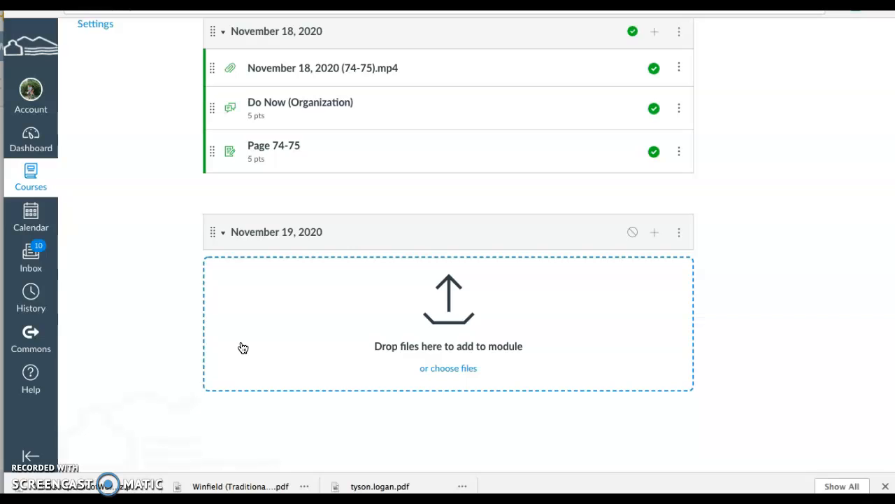